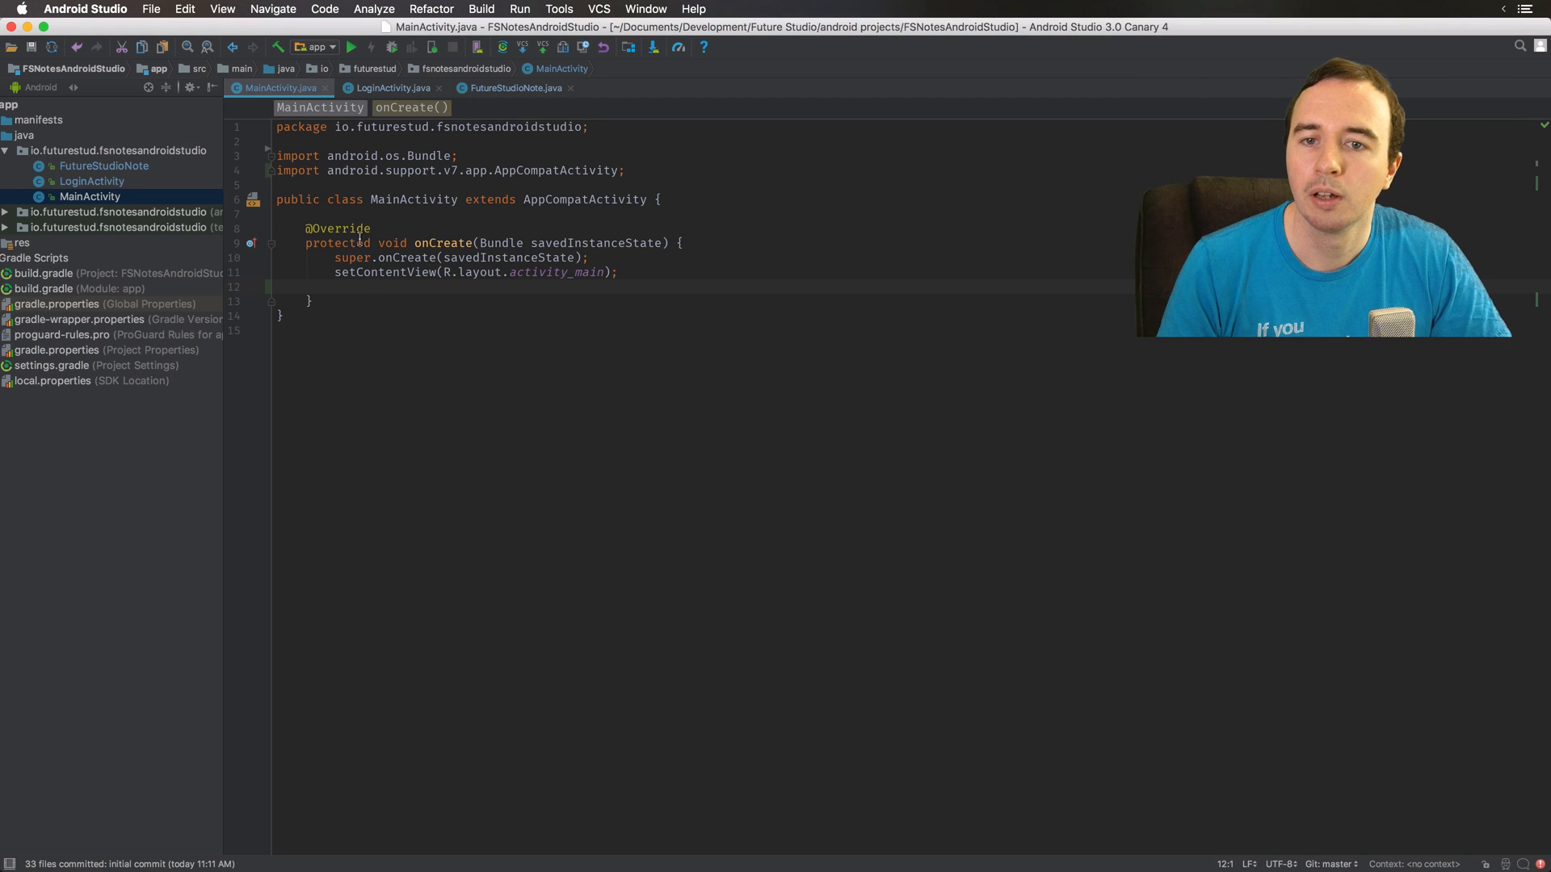
Step: In Auto Import preferences, uncheck 'Optimize imports on the fly', keeping unambiguous imports, and confirm
click(84, 9)
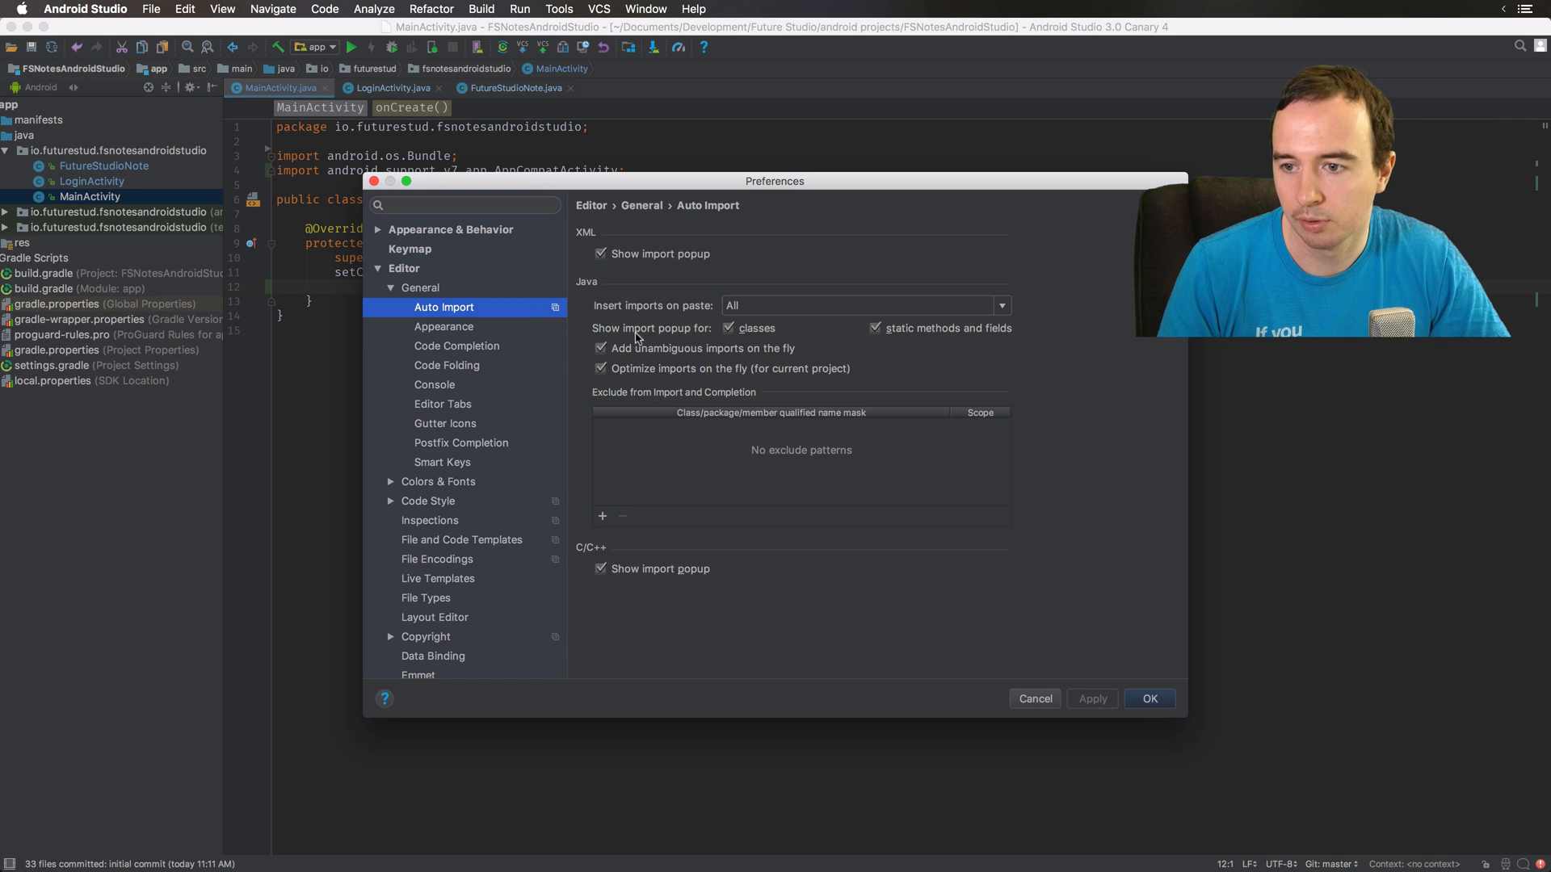
click(601, 348)
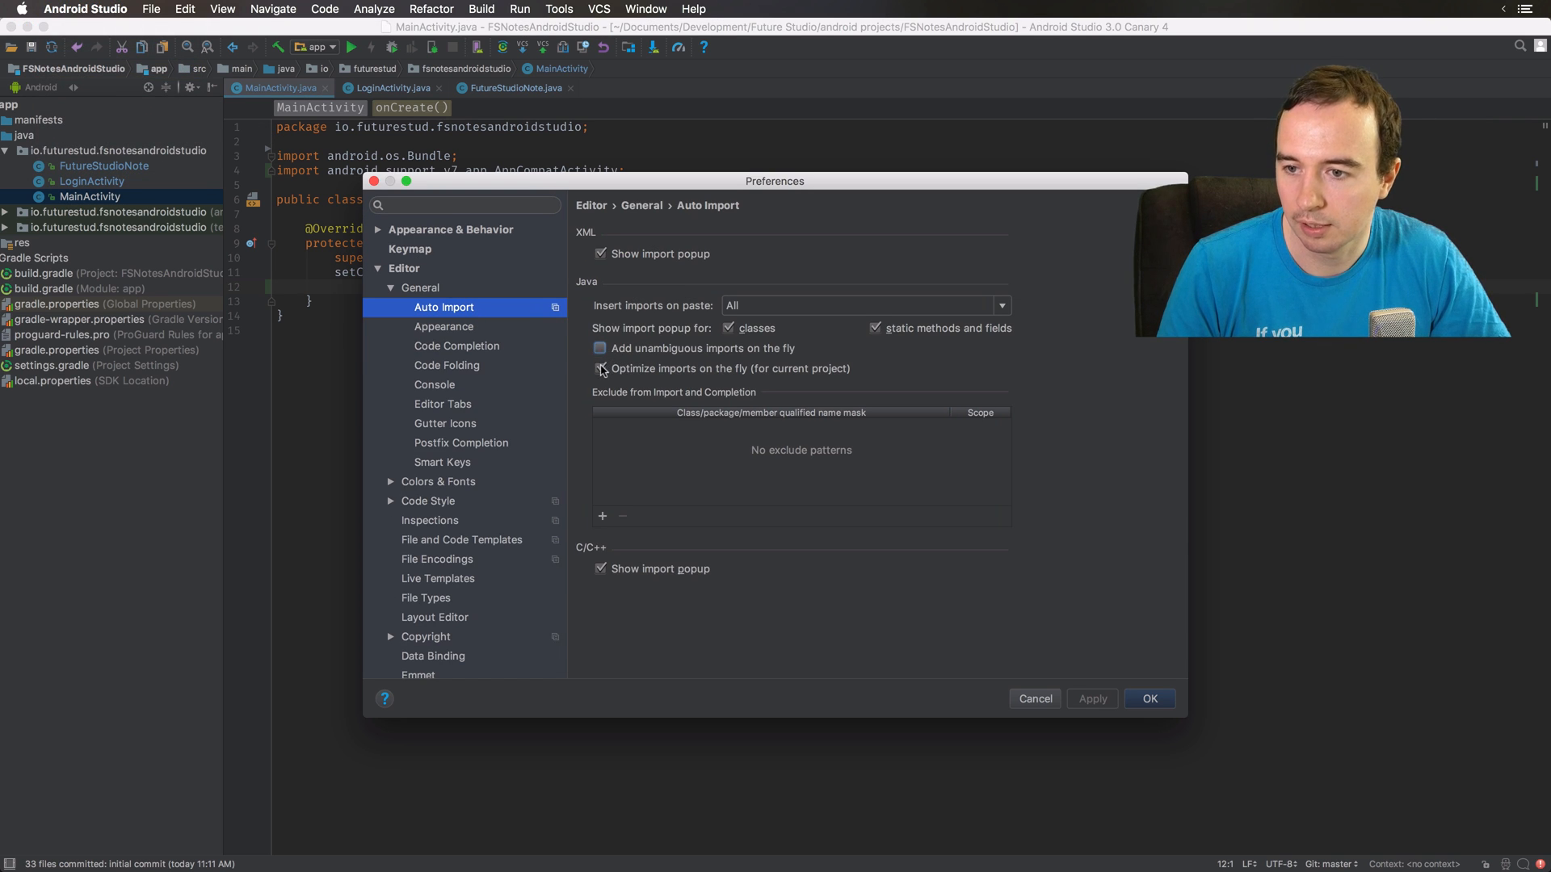
click(1148, 698)
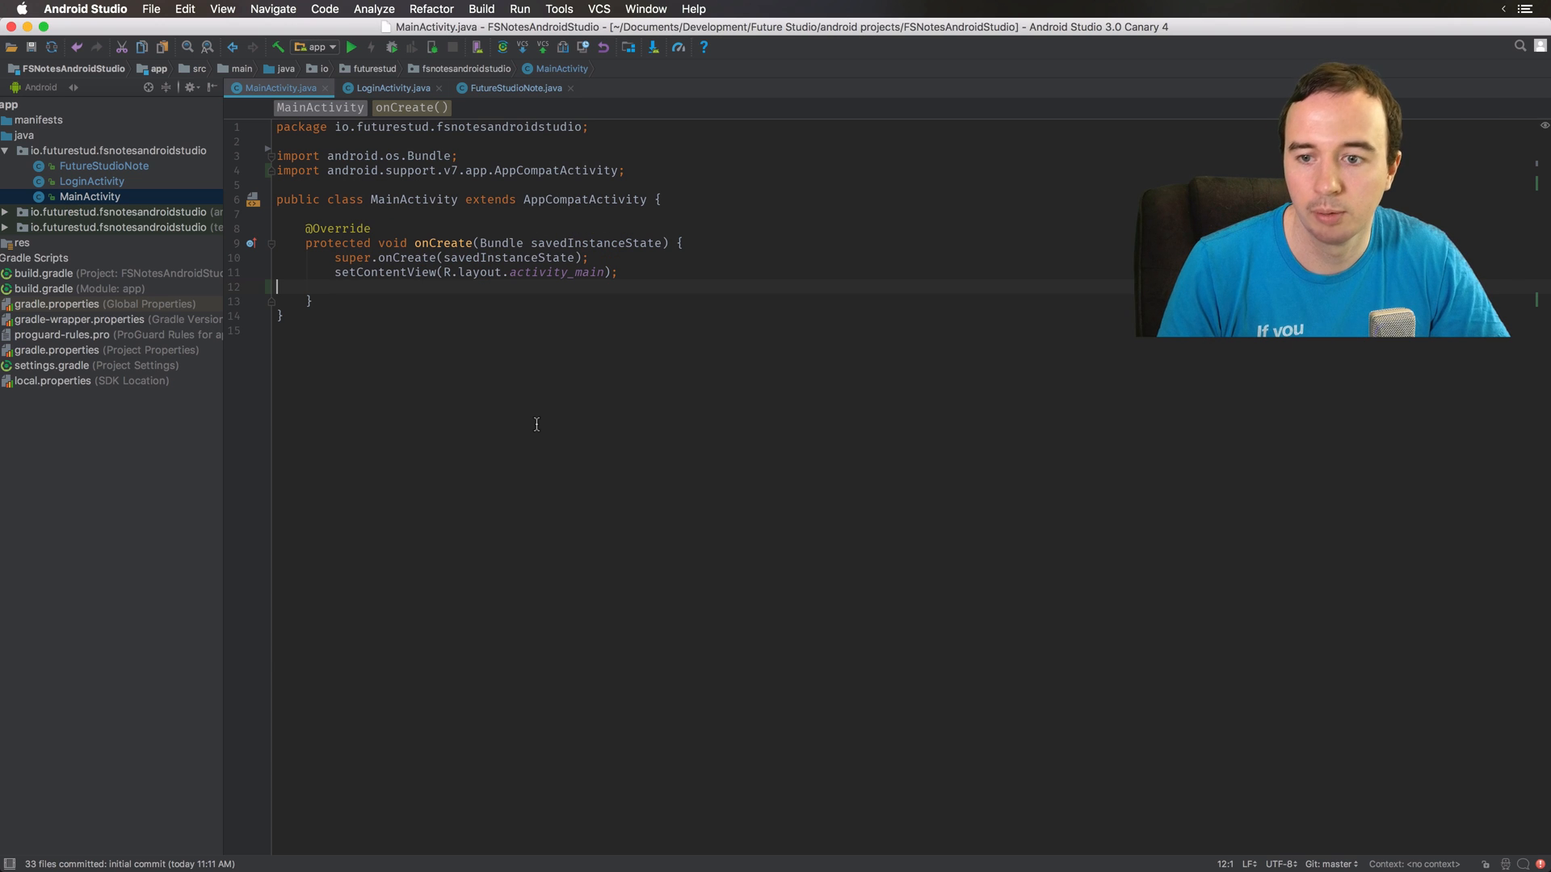
mouse_move(424, 317)
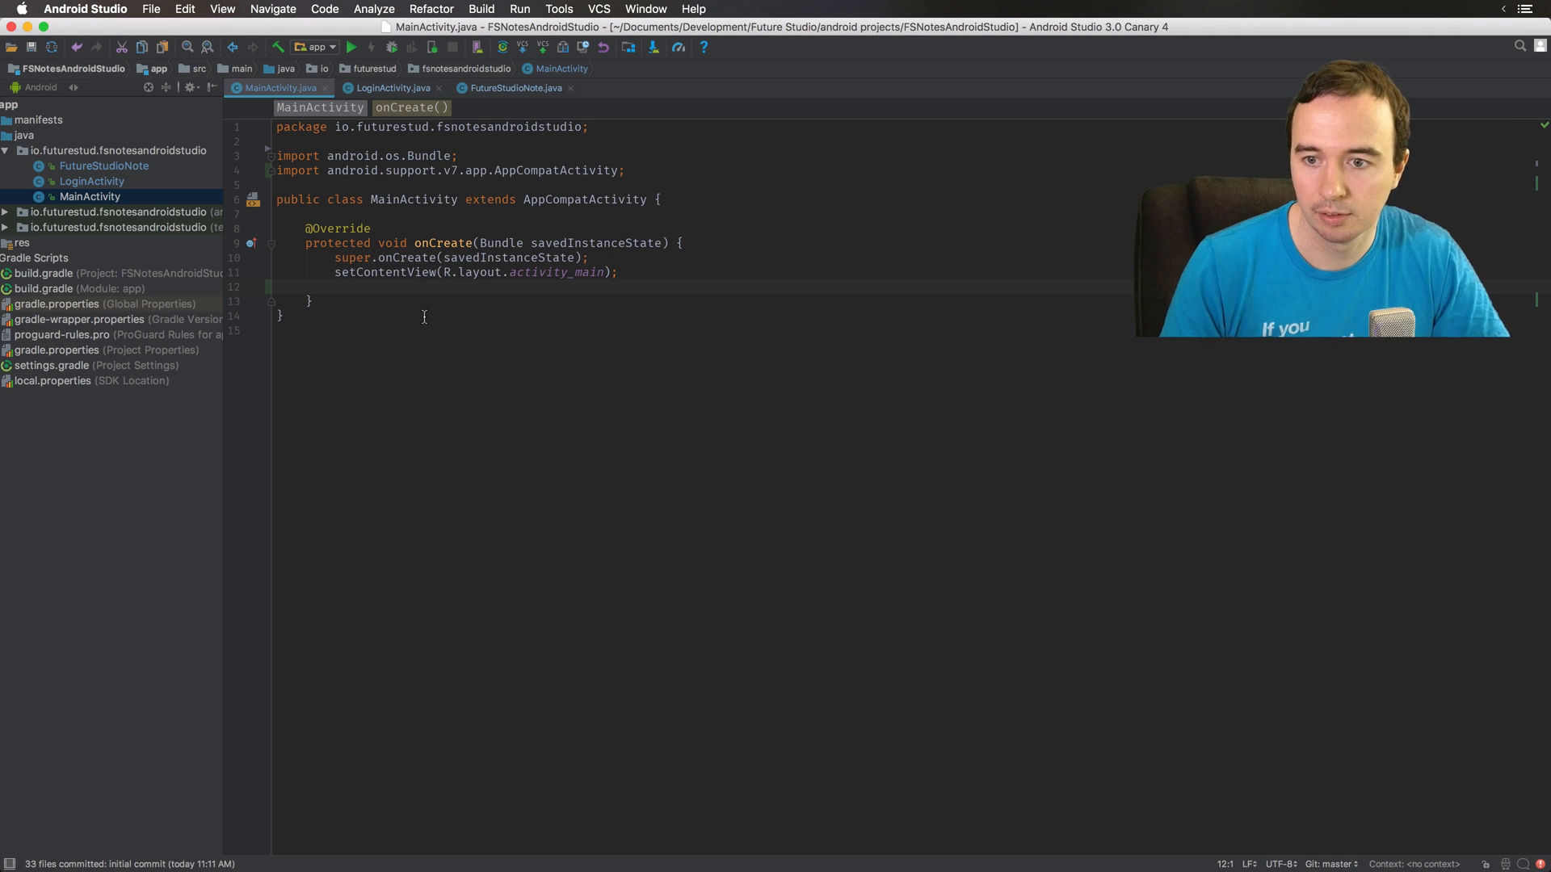
Step: Type 'Text' in onCreate so android.widget.TextView gets auto-imported
text(TextView;)
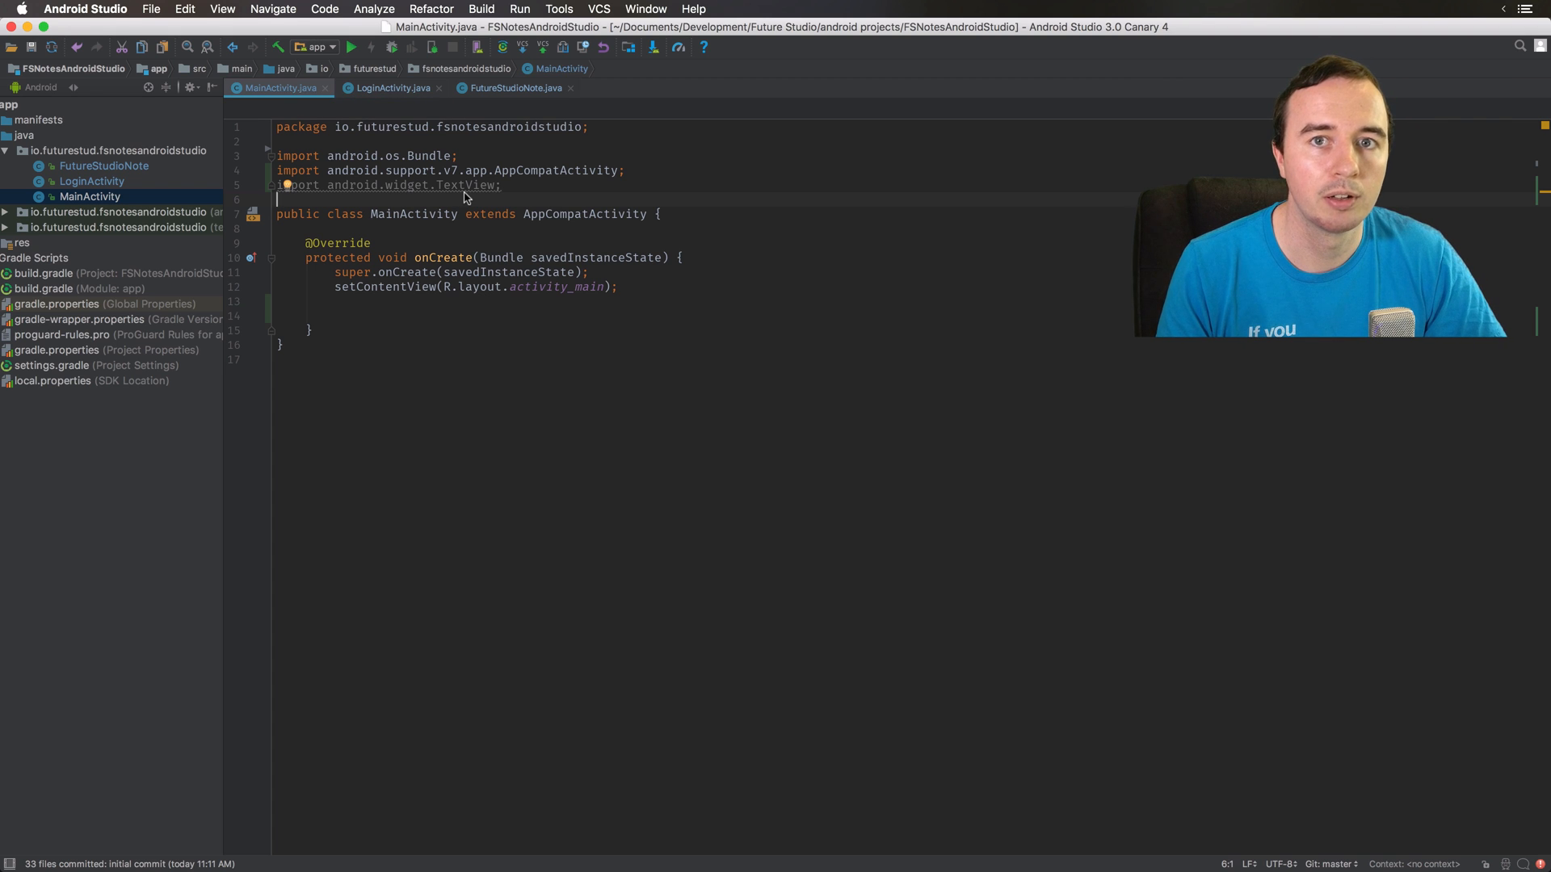
Step: Enable 'Optimize imports on the fly' in Auto Import preferences and confirm
click(85, 9)
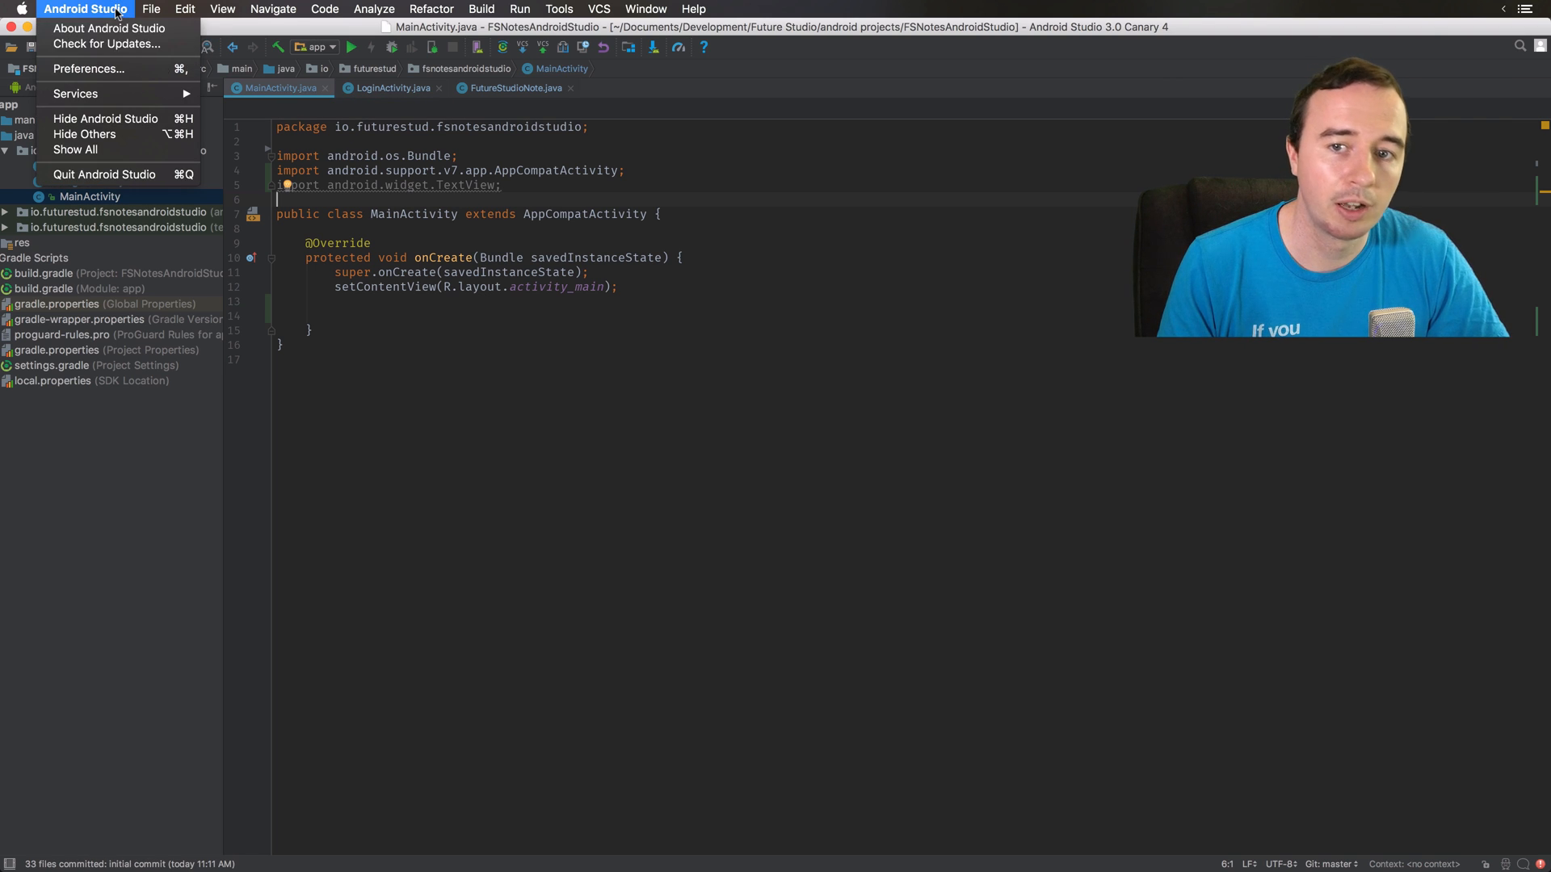
click(88, 68)
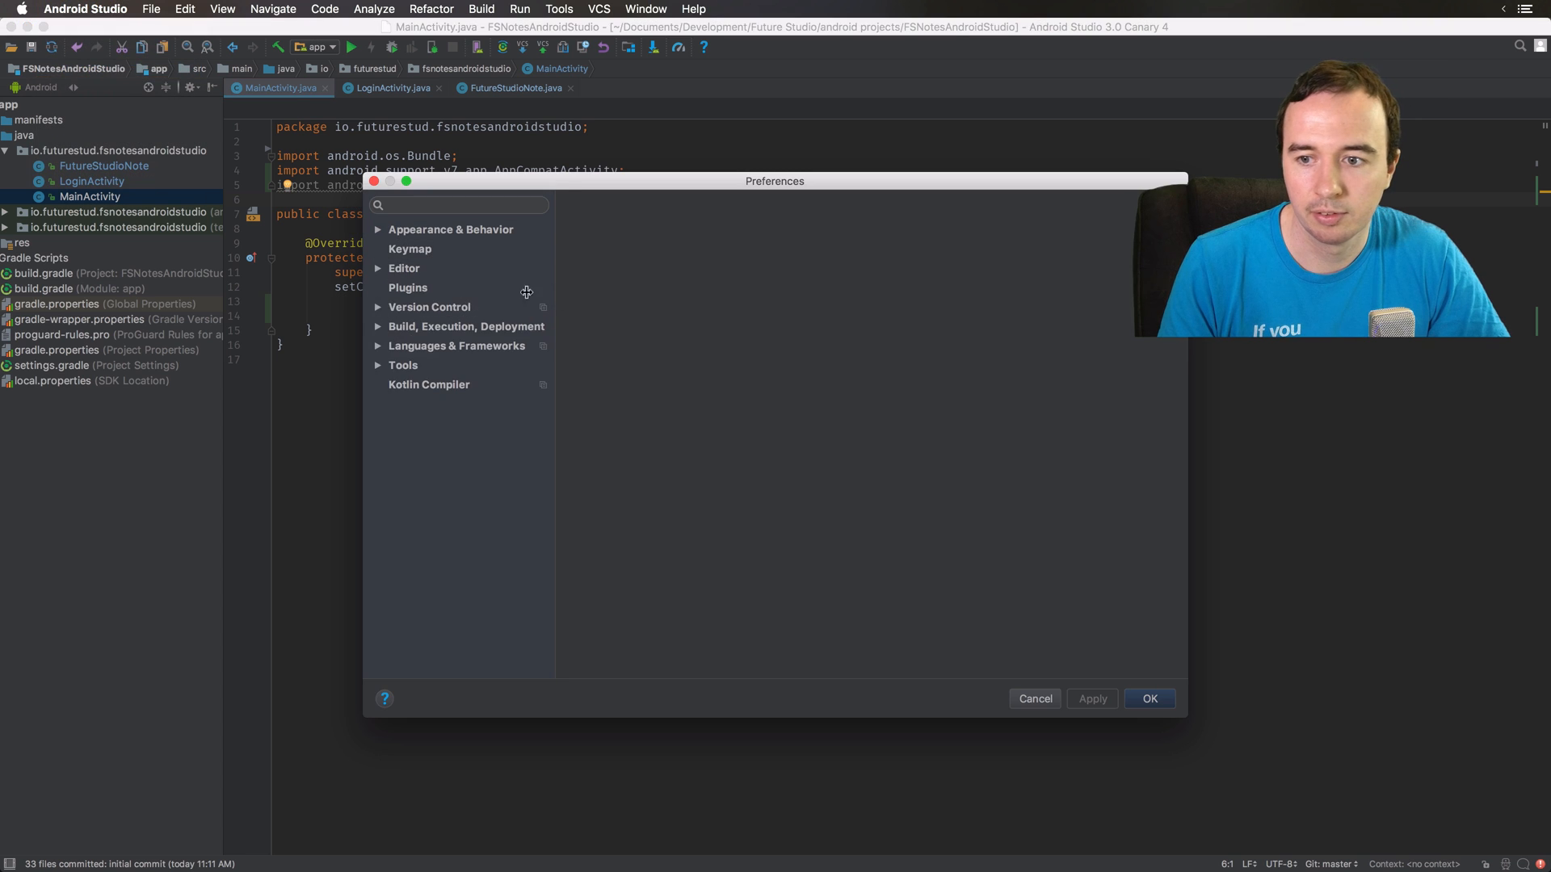
click(404, 268)
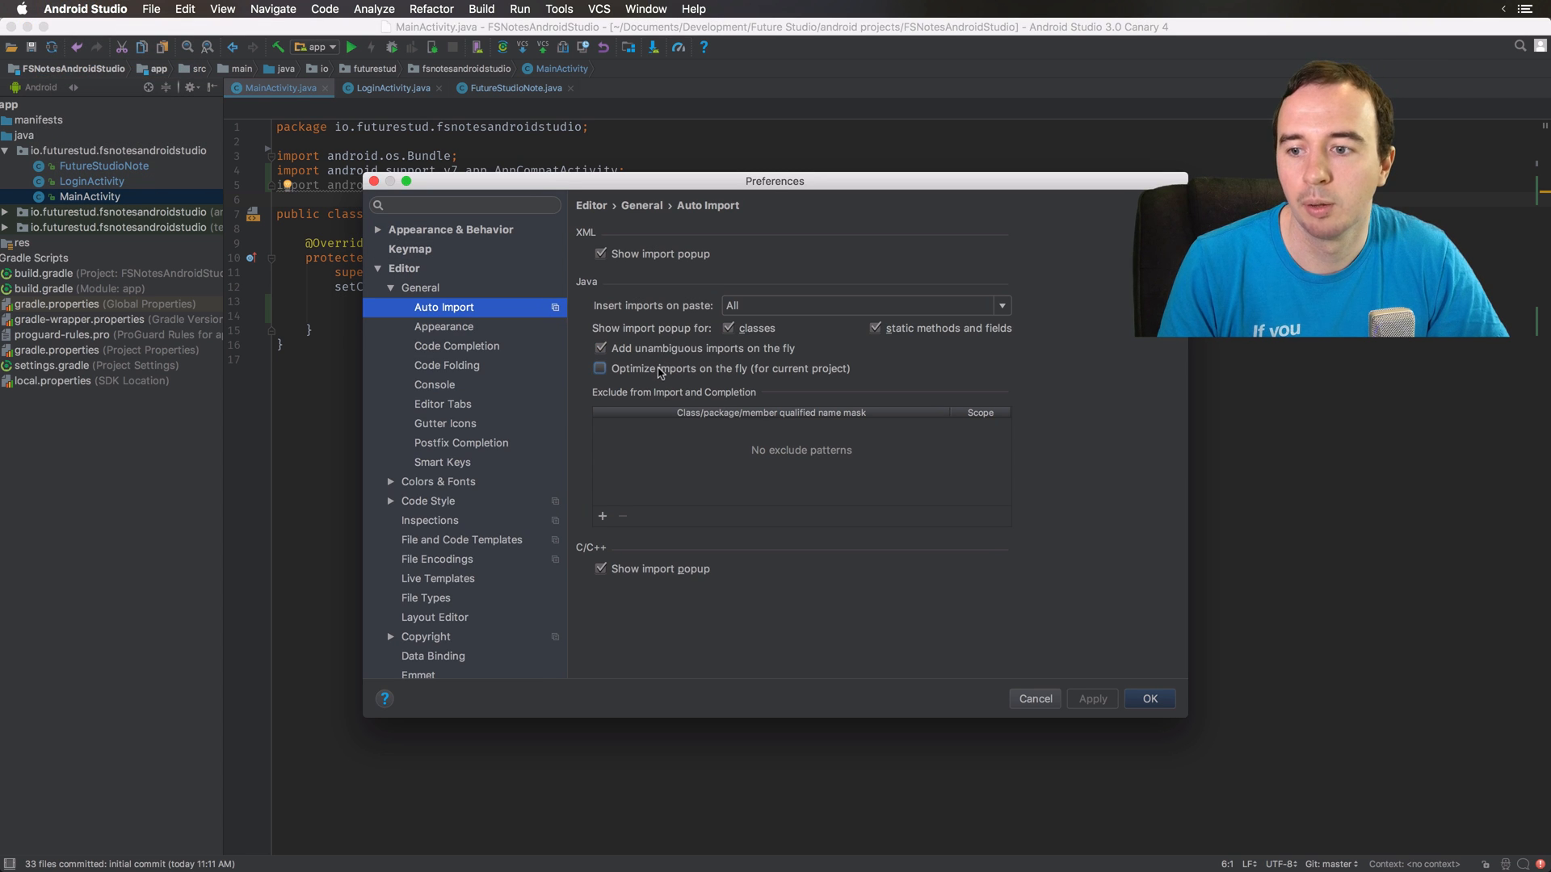
click(600, 368)
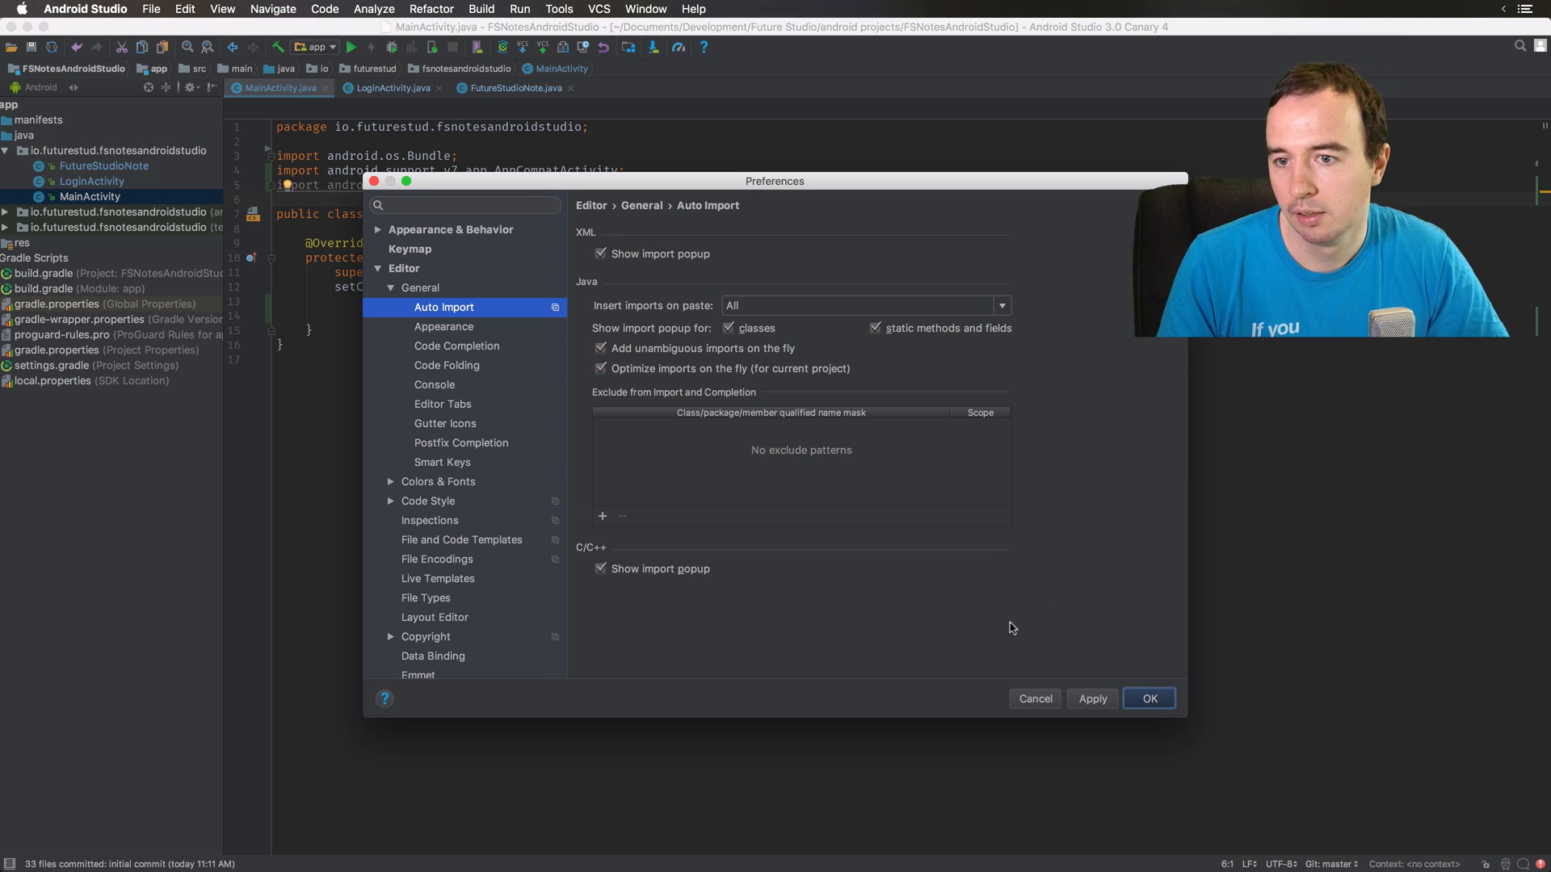
click(1149, 698)
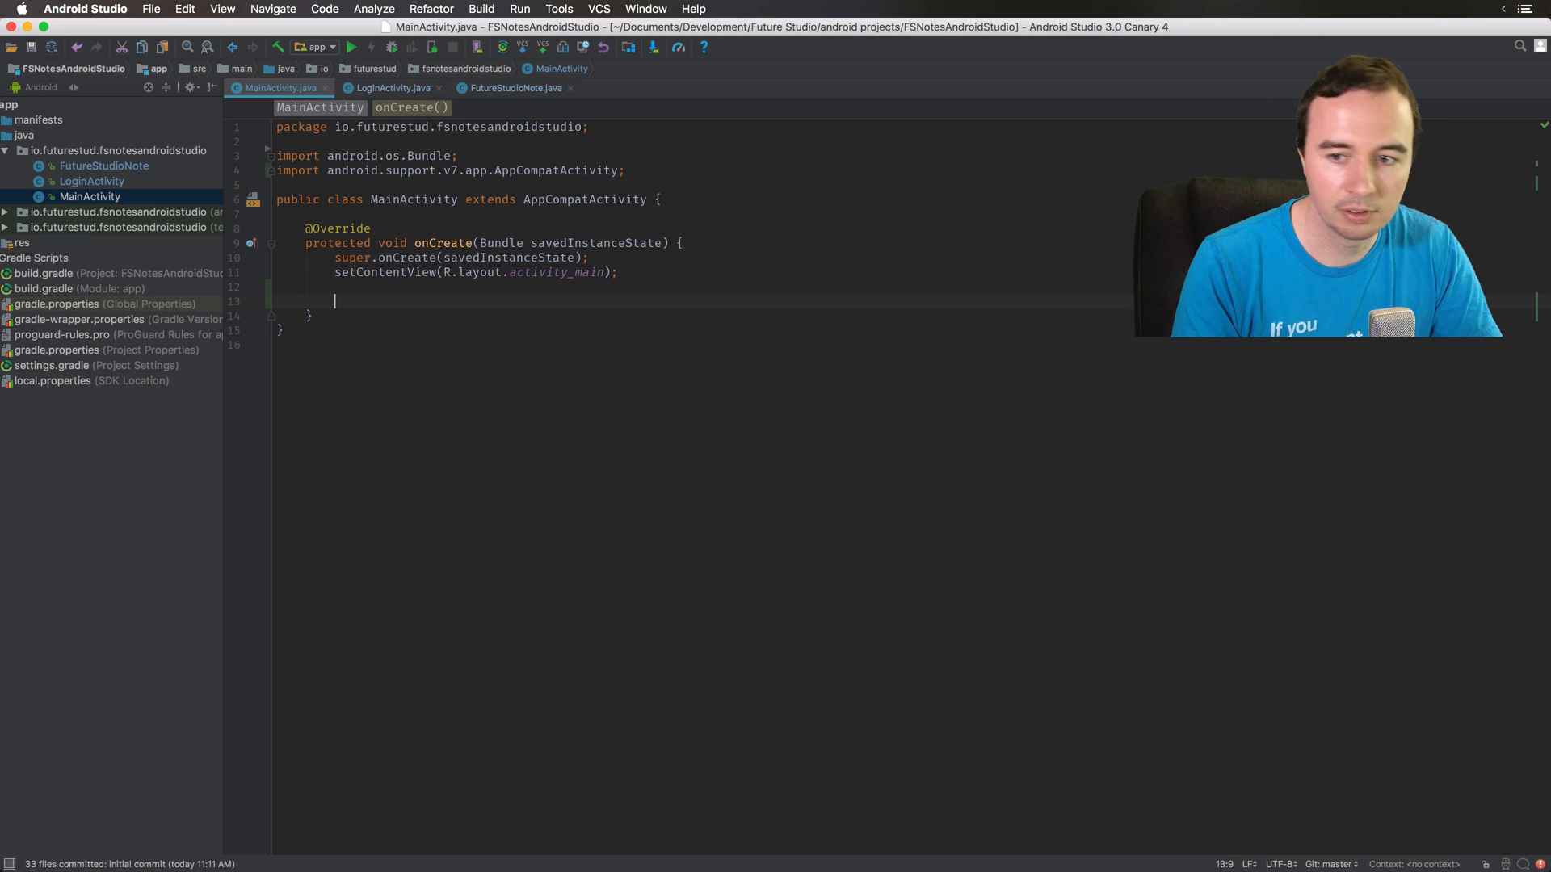
Step: Retype 'TextVi' inside onCreate
text(TextVi)
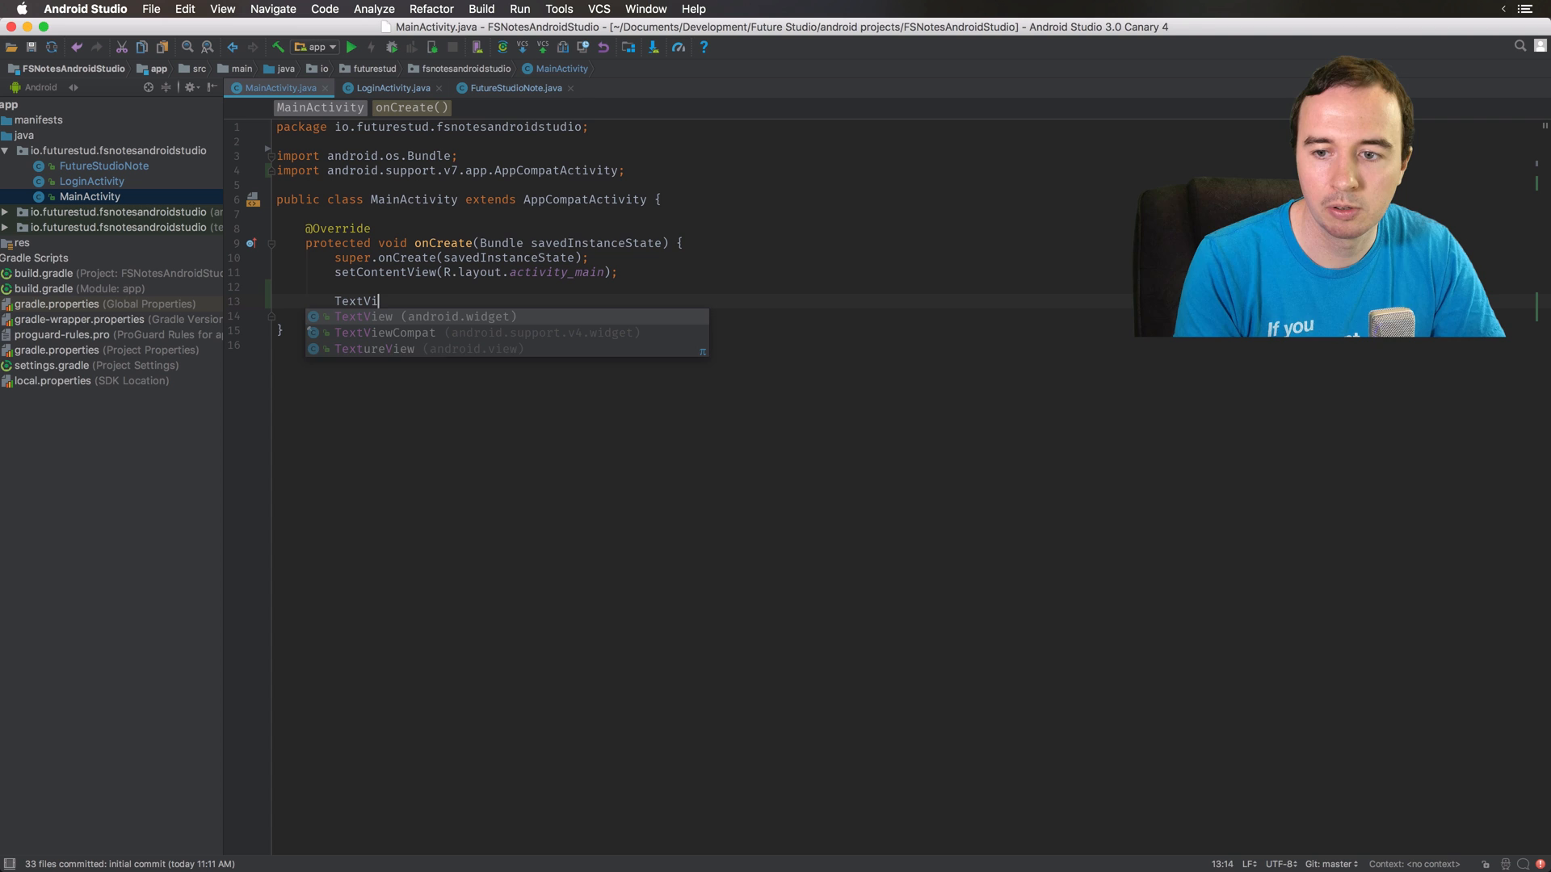